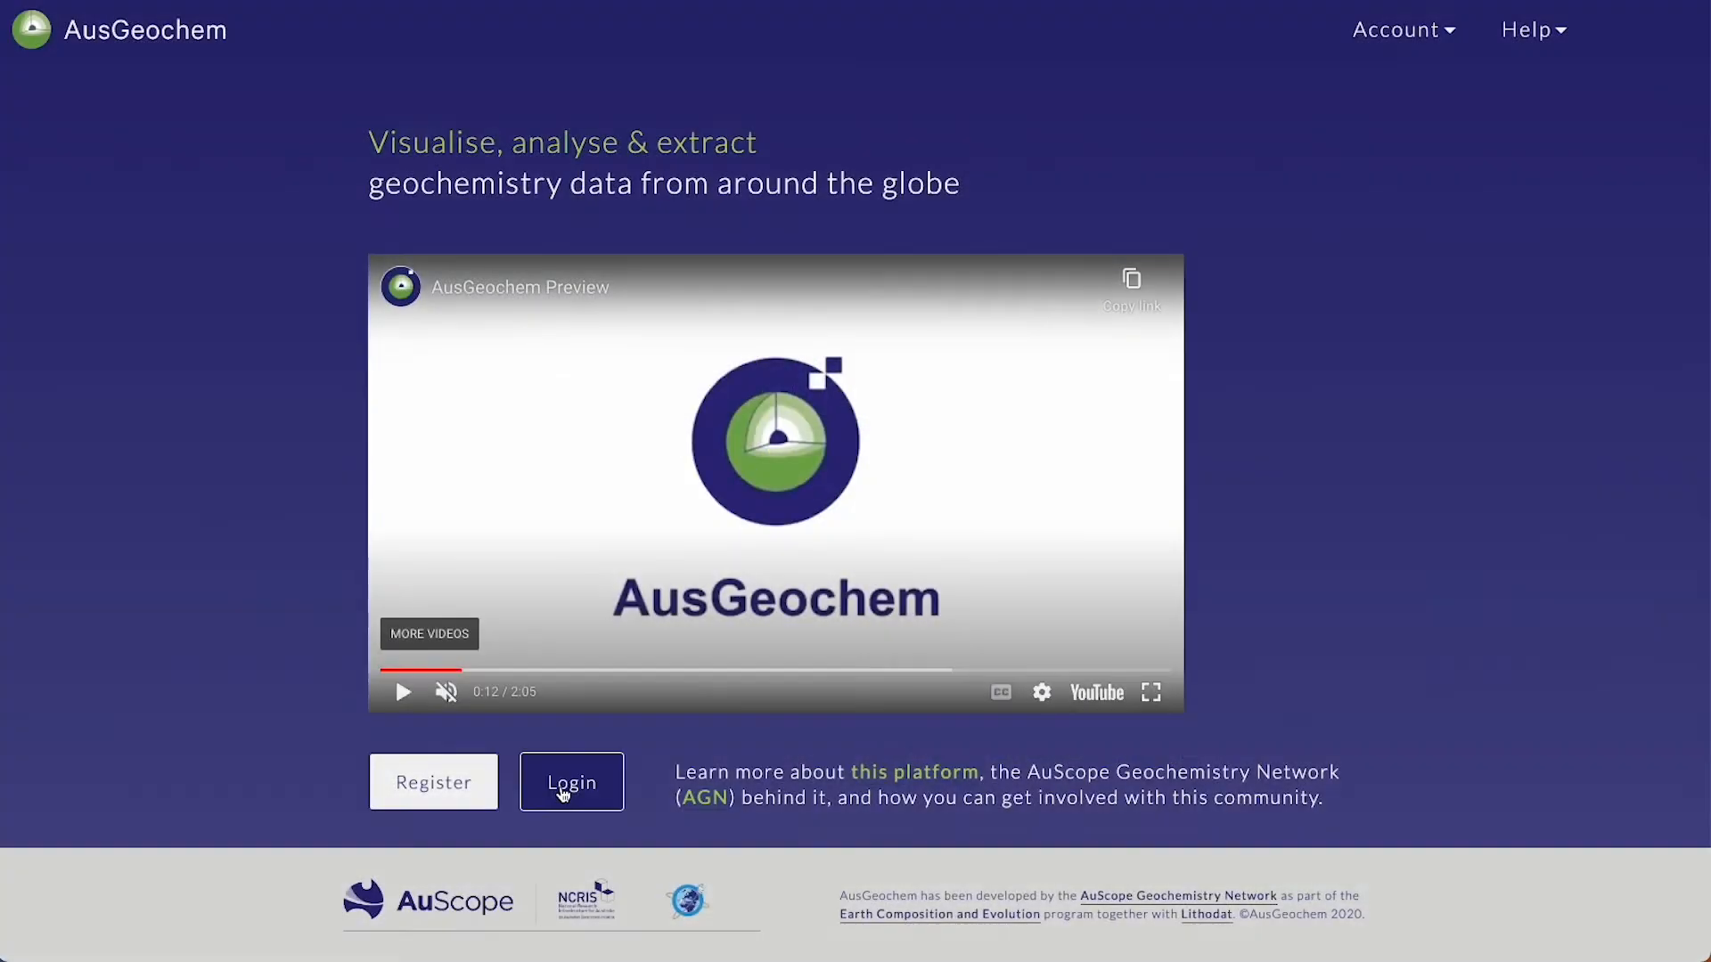
- Log in to AusGeochem from the landing page
left_click(571, 781)
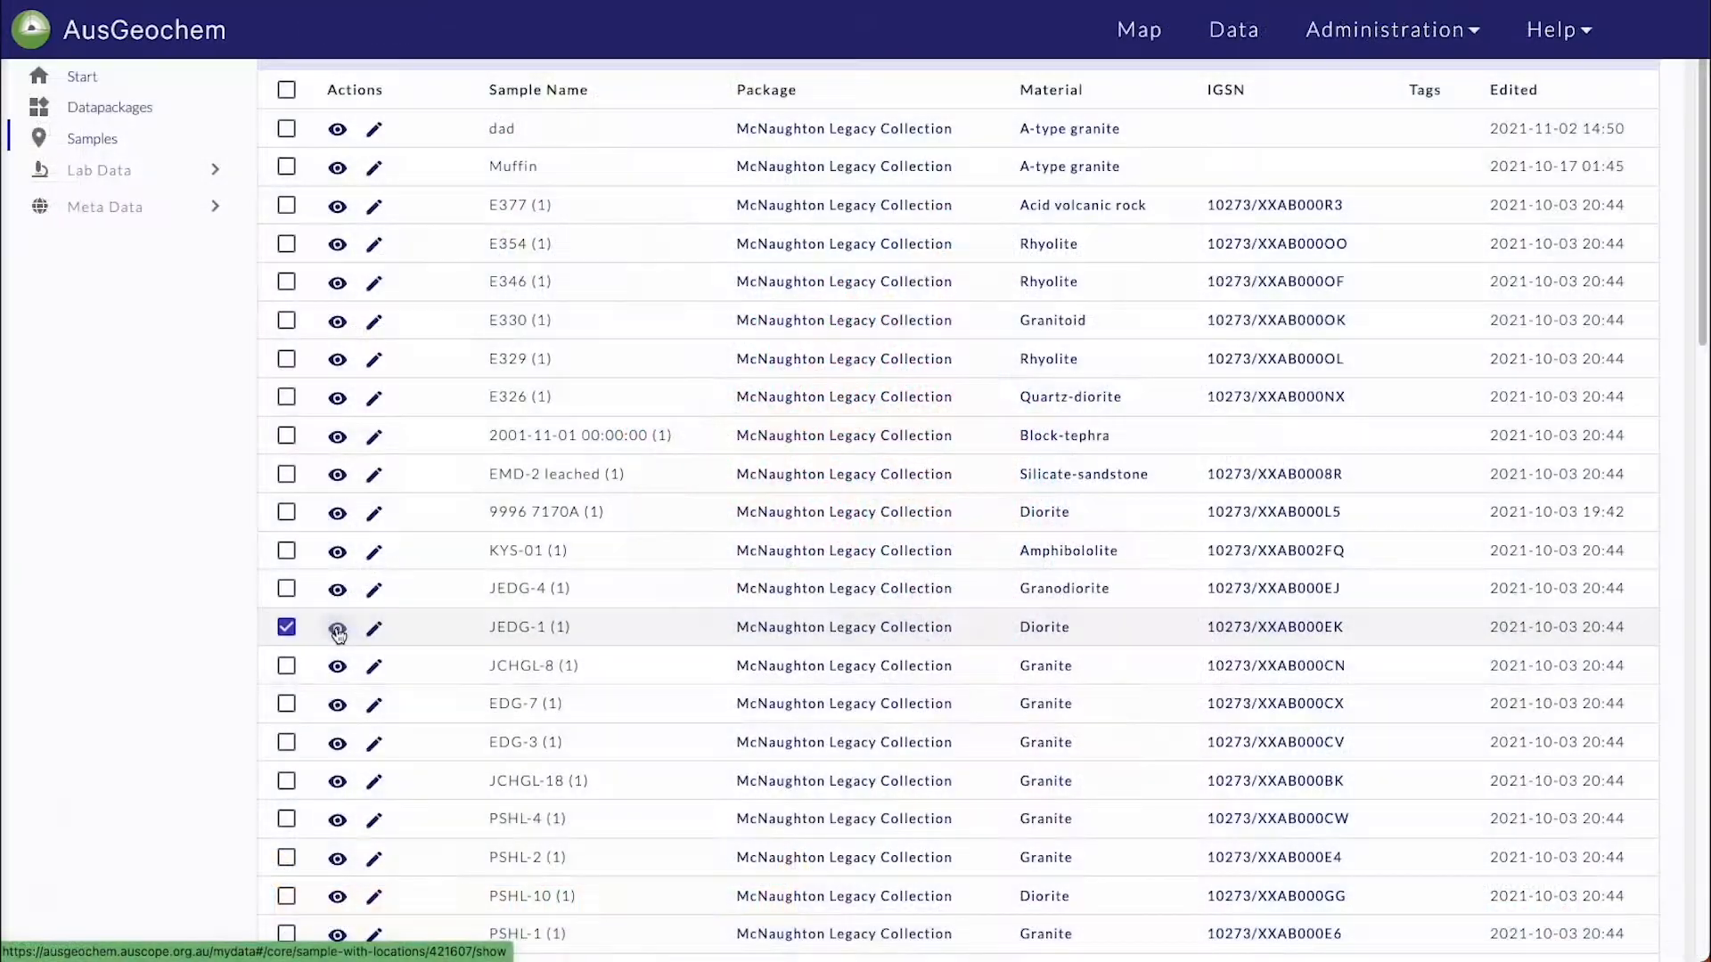
- View sample JEDG-1's details, then start drawing a new 50 km wide elevation profile
left_click(336, 627)
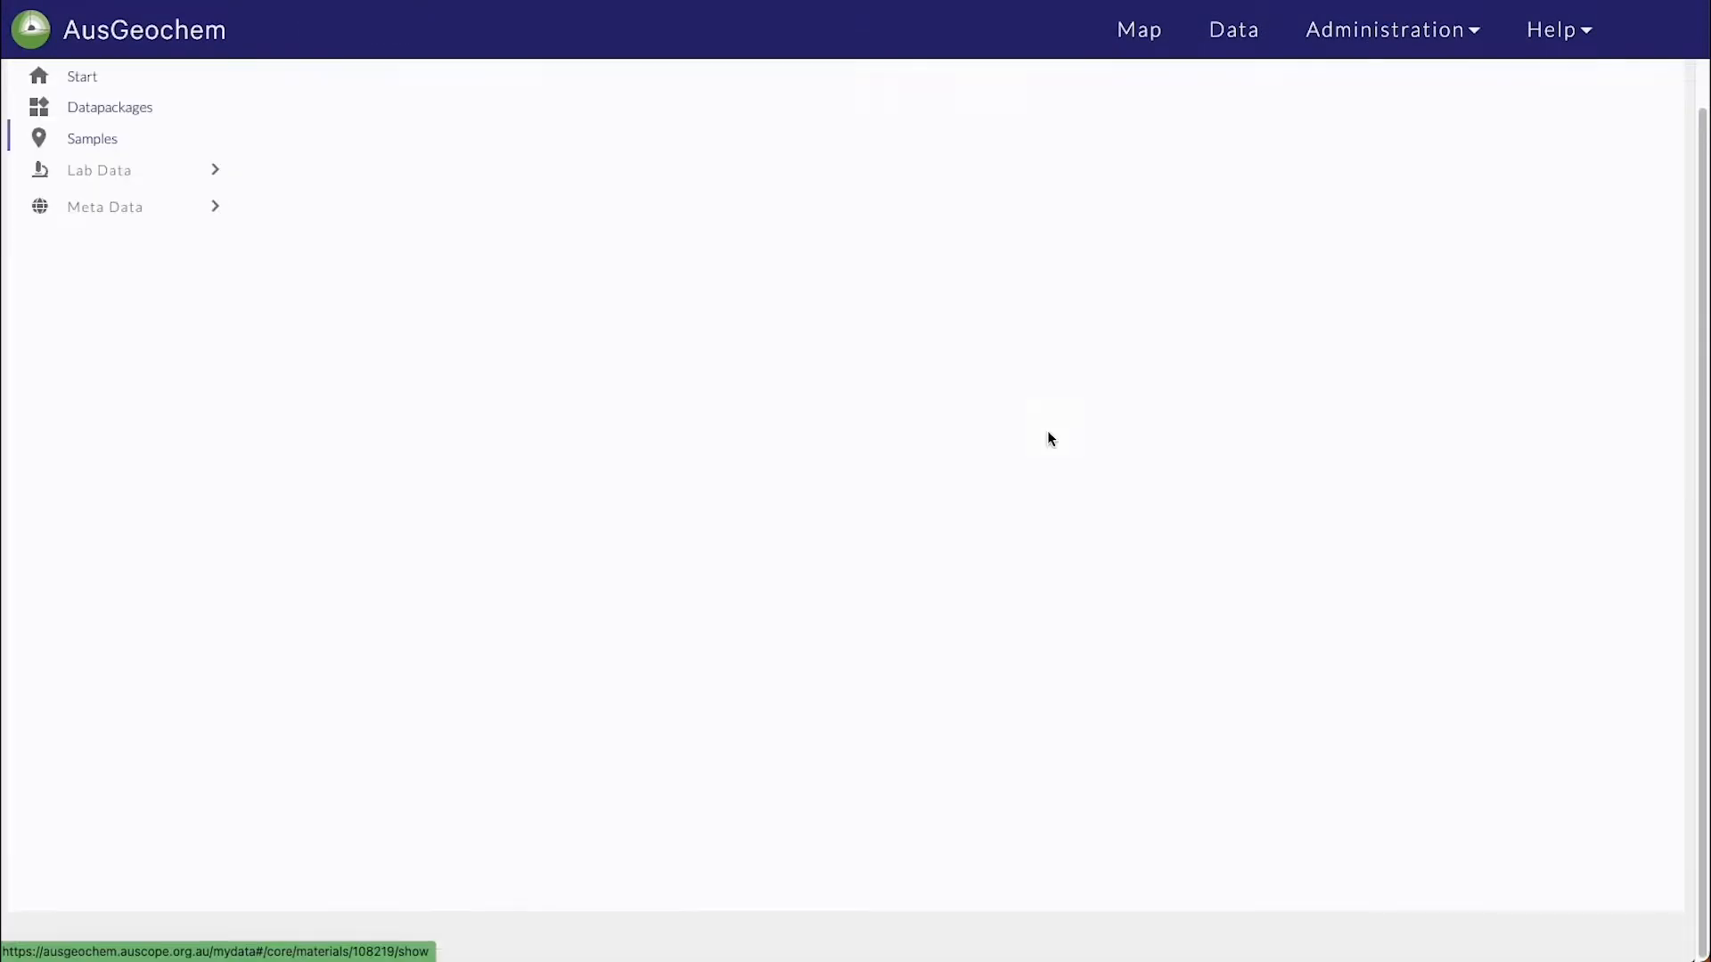
left_click(1135, 30)
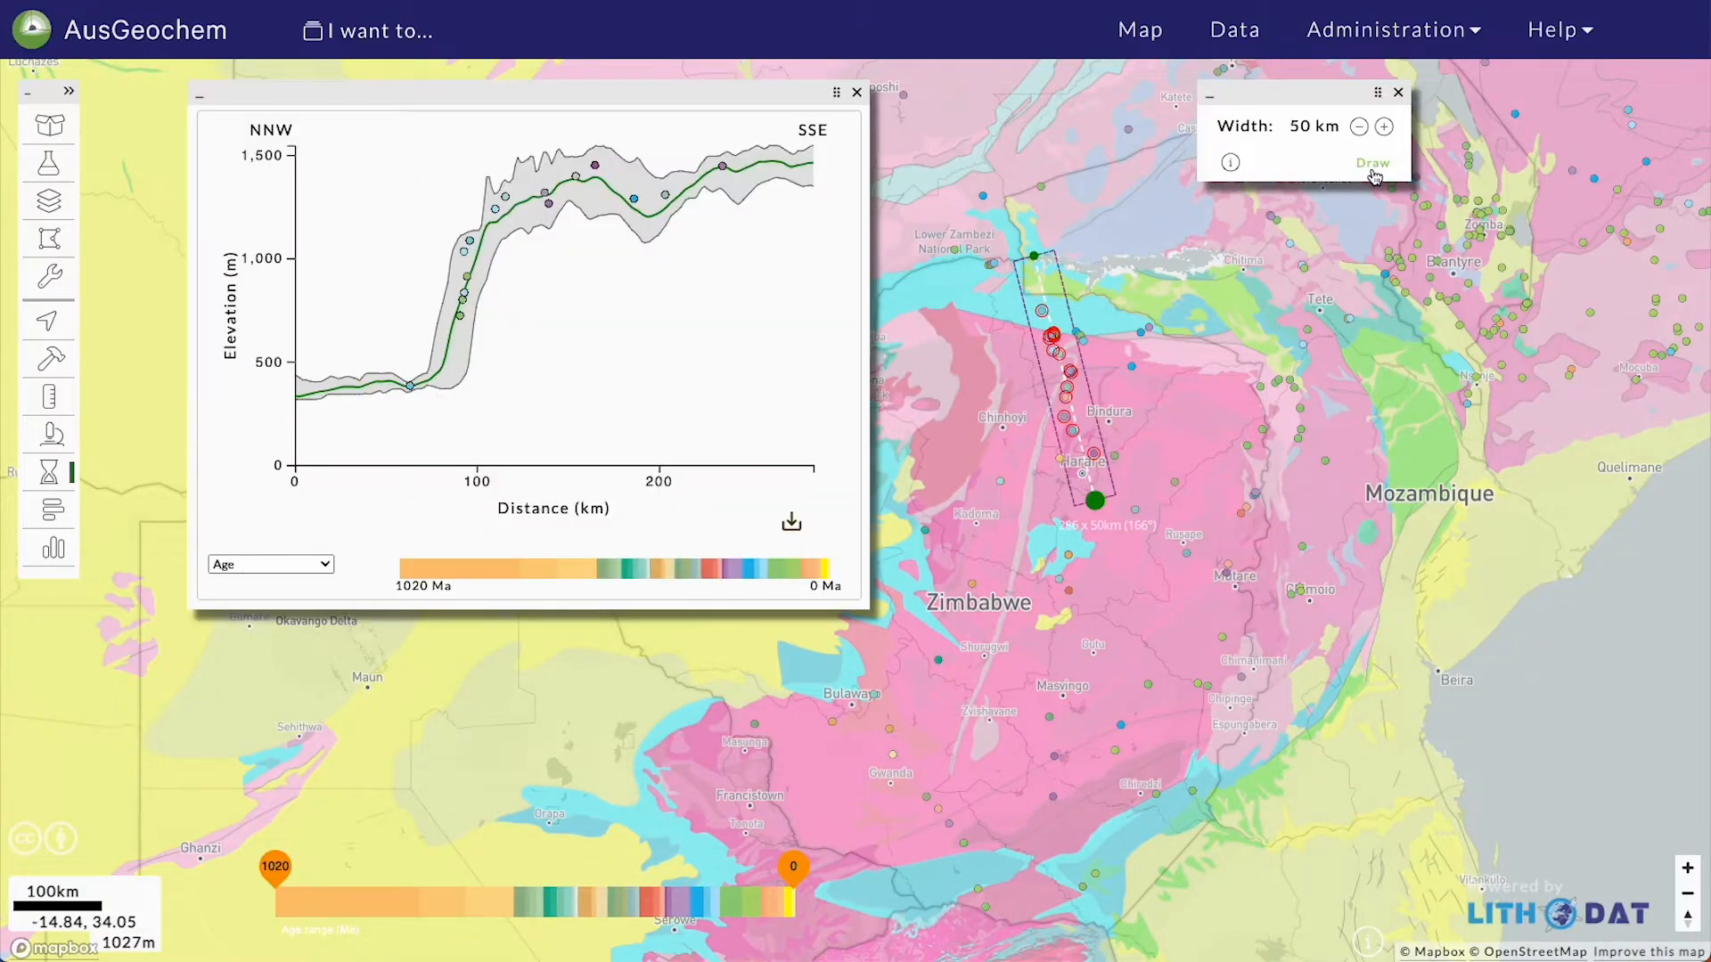
left_click(270, 565)
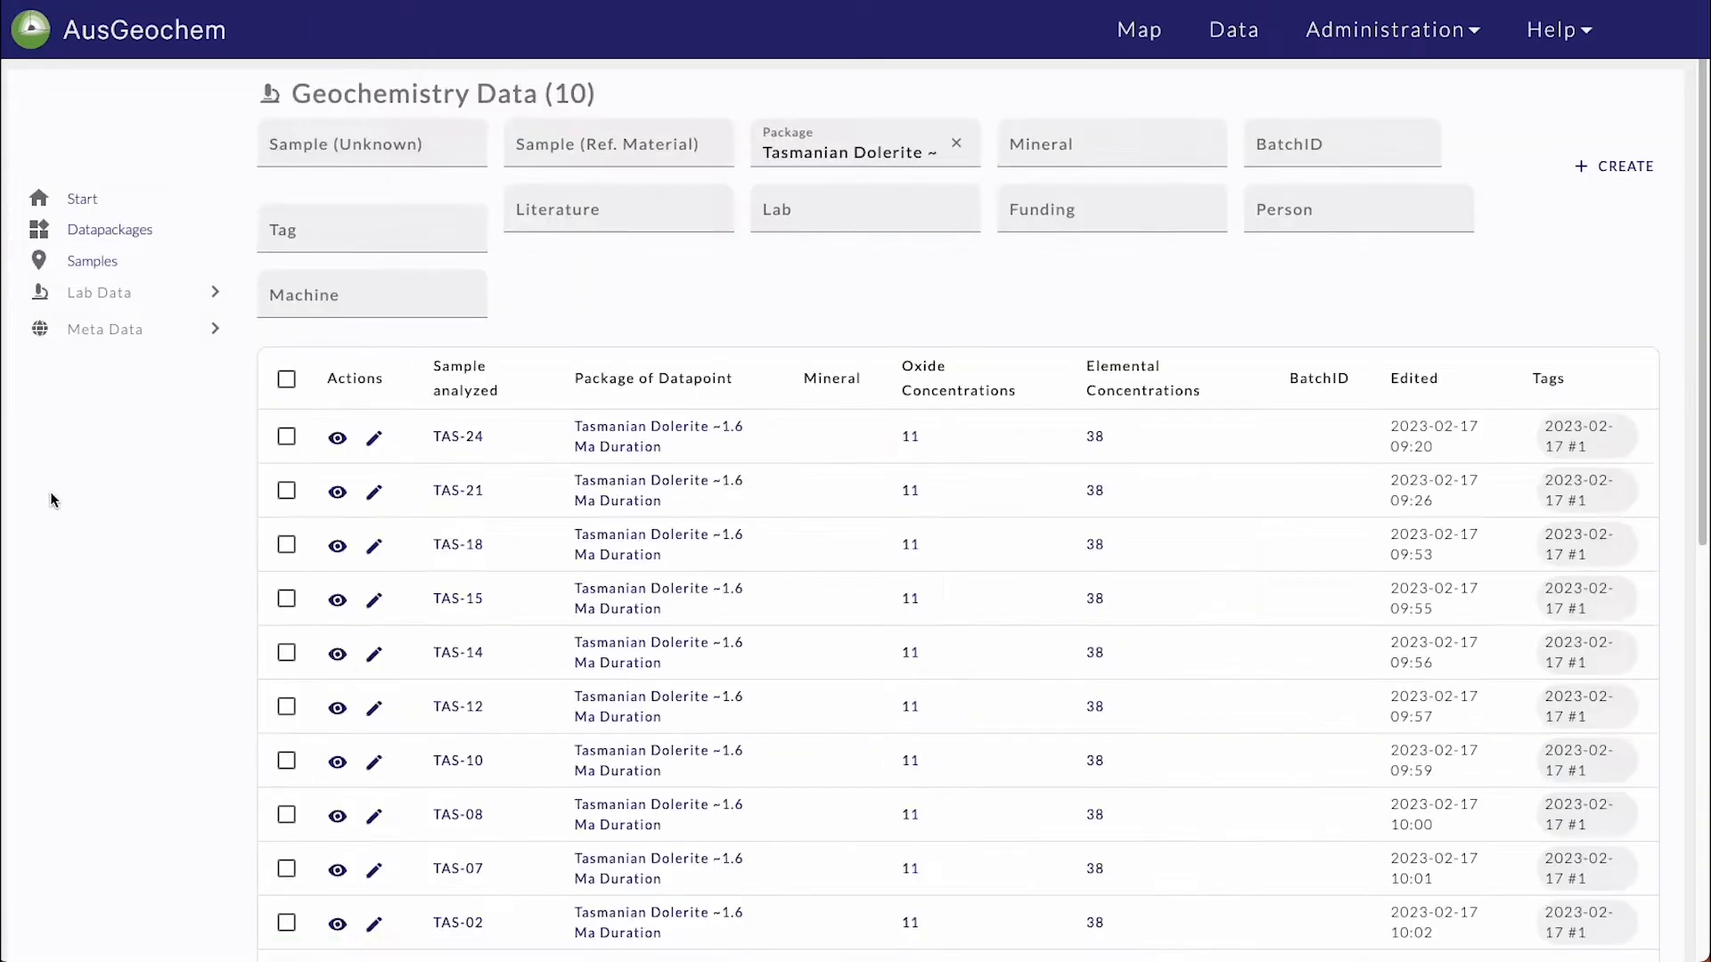
mouse_move(1099, 440)
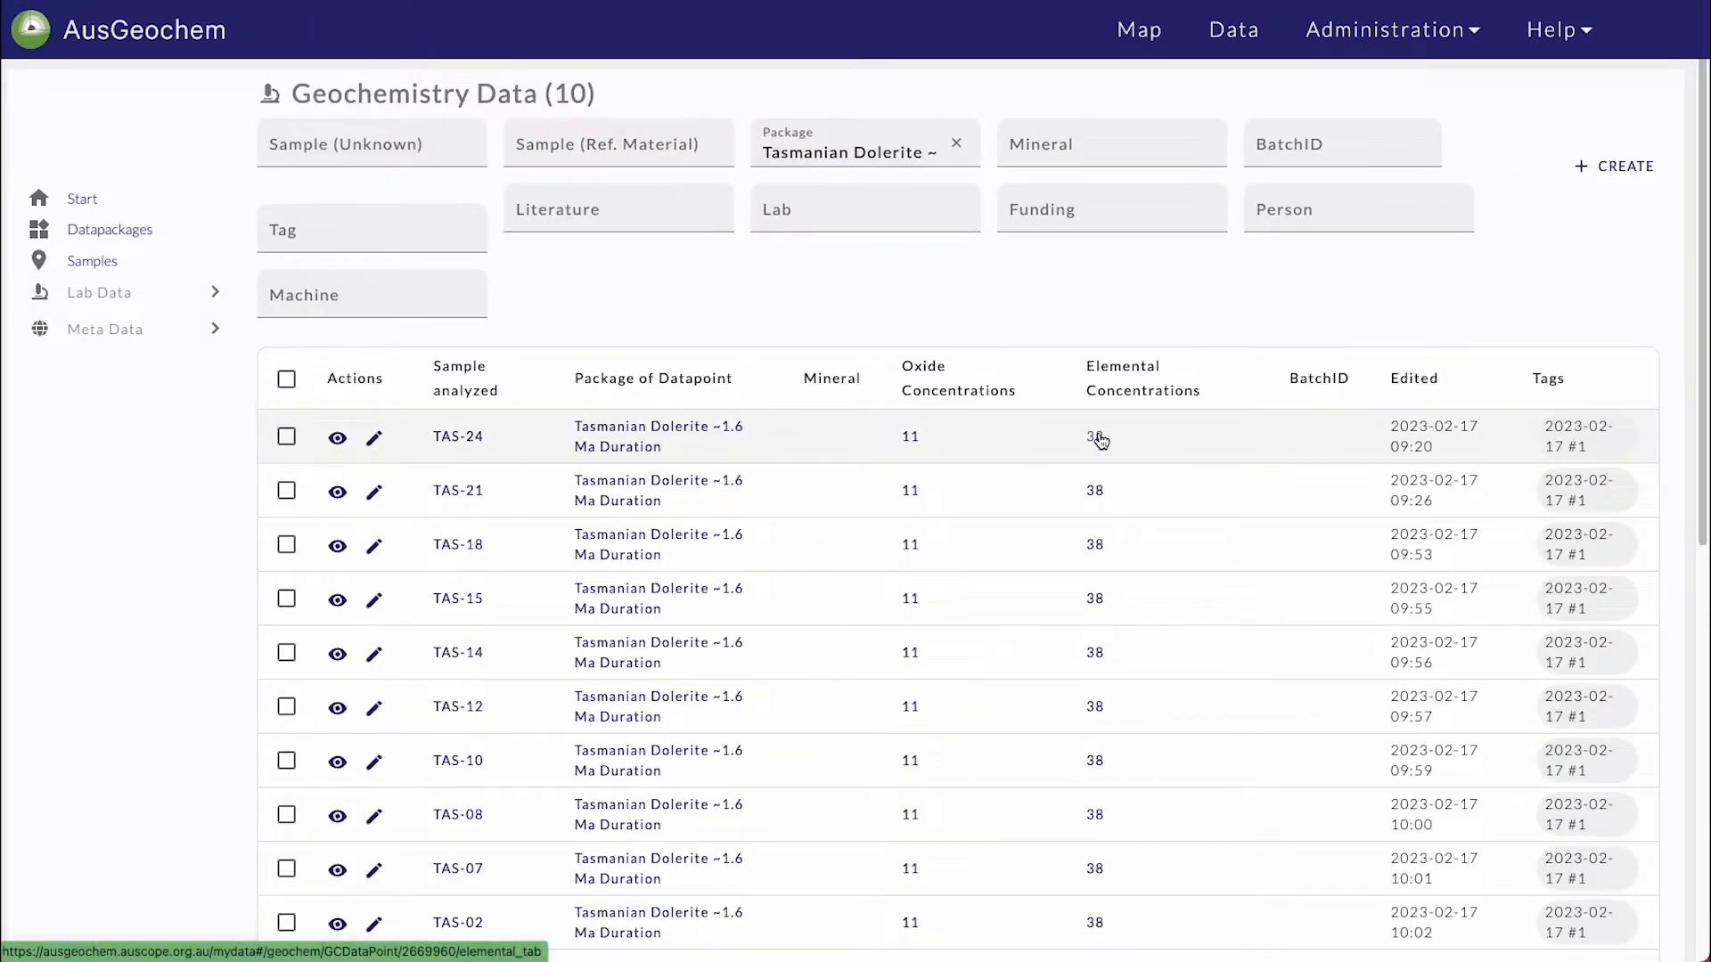
- Open TAS-24's elemental concentrations and change the elevation density chart's histogram bin size
left_click(1094, 439)
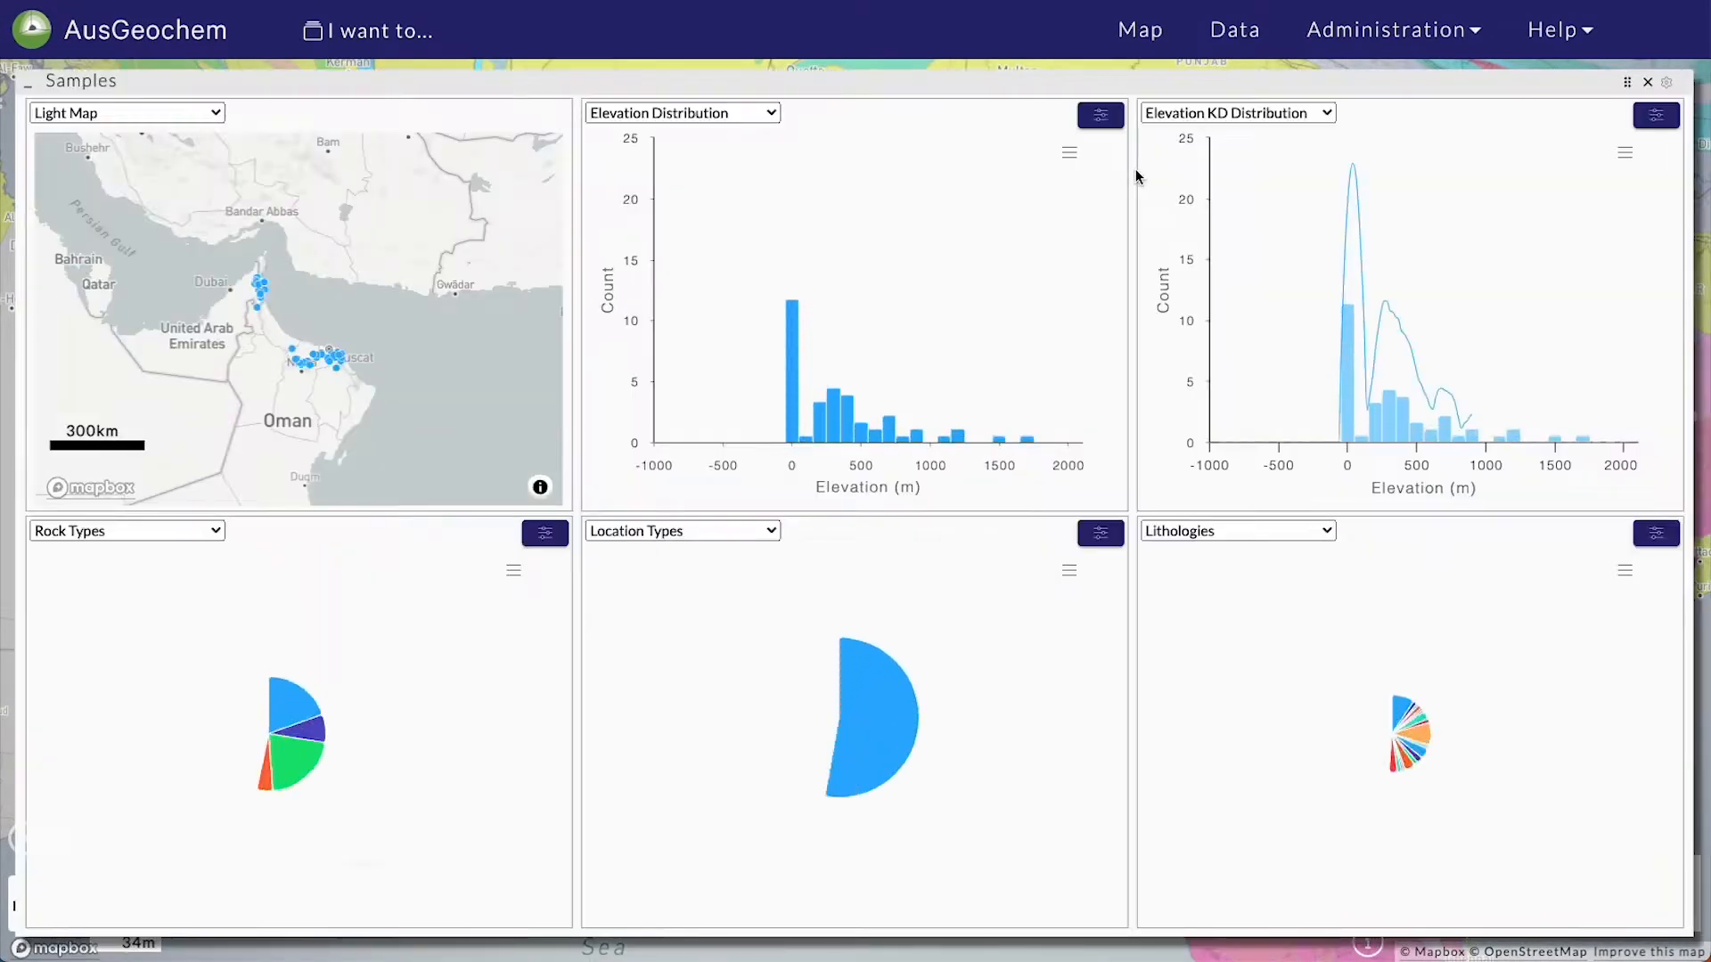
left_click(1656, 115)
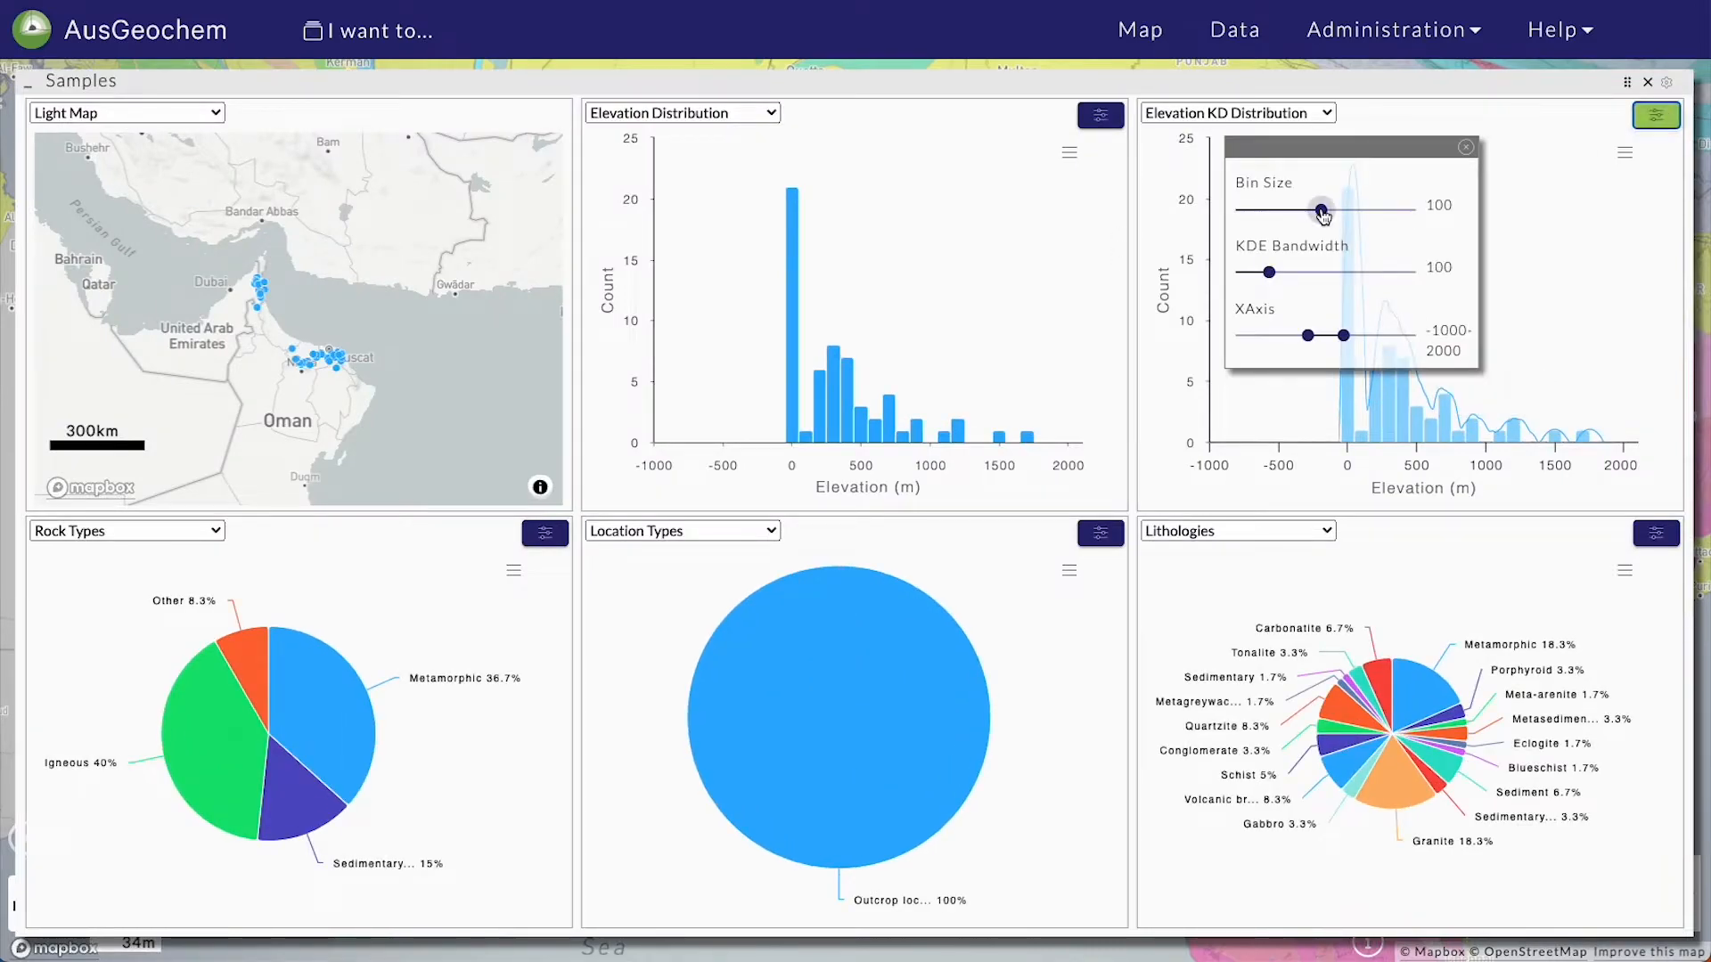
left_click_drag(1269, 272, 1328, 272)
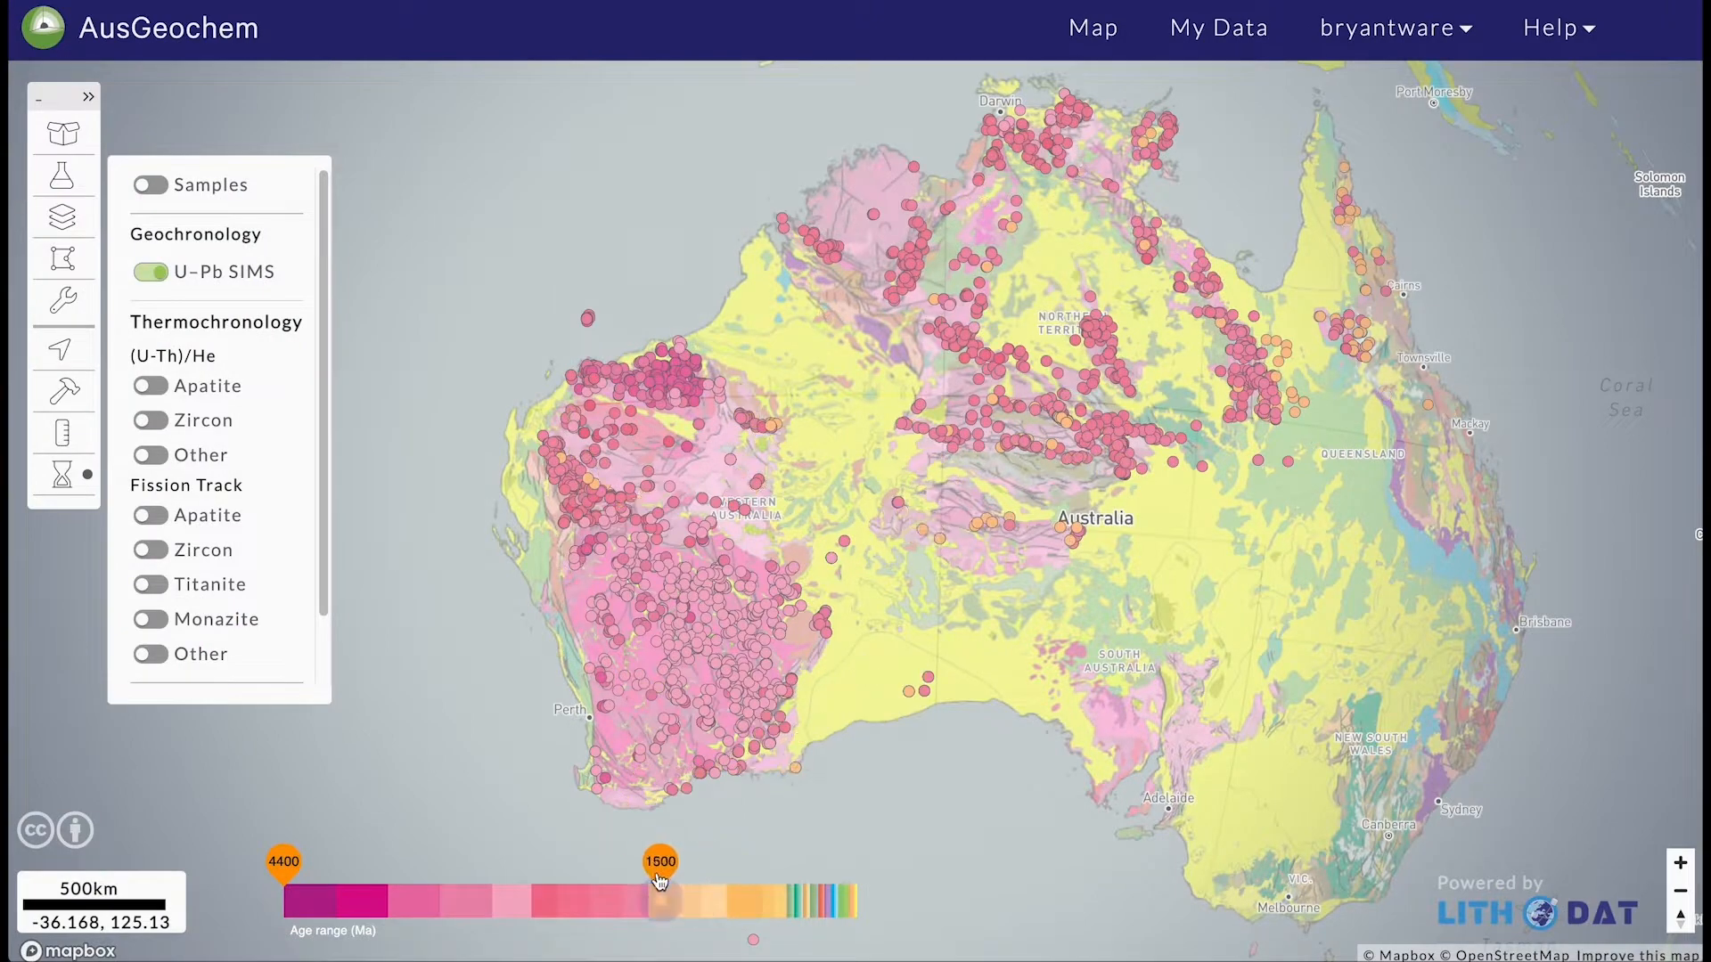
- Narrow the displayed samples' age range and view the package's DOI details
left_click_drag(655, 864, 432, 864)
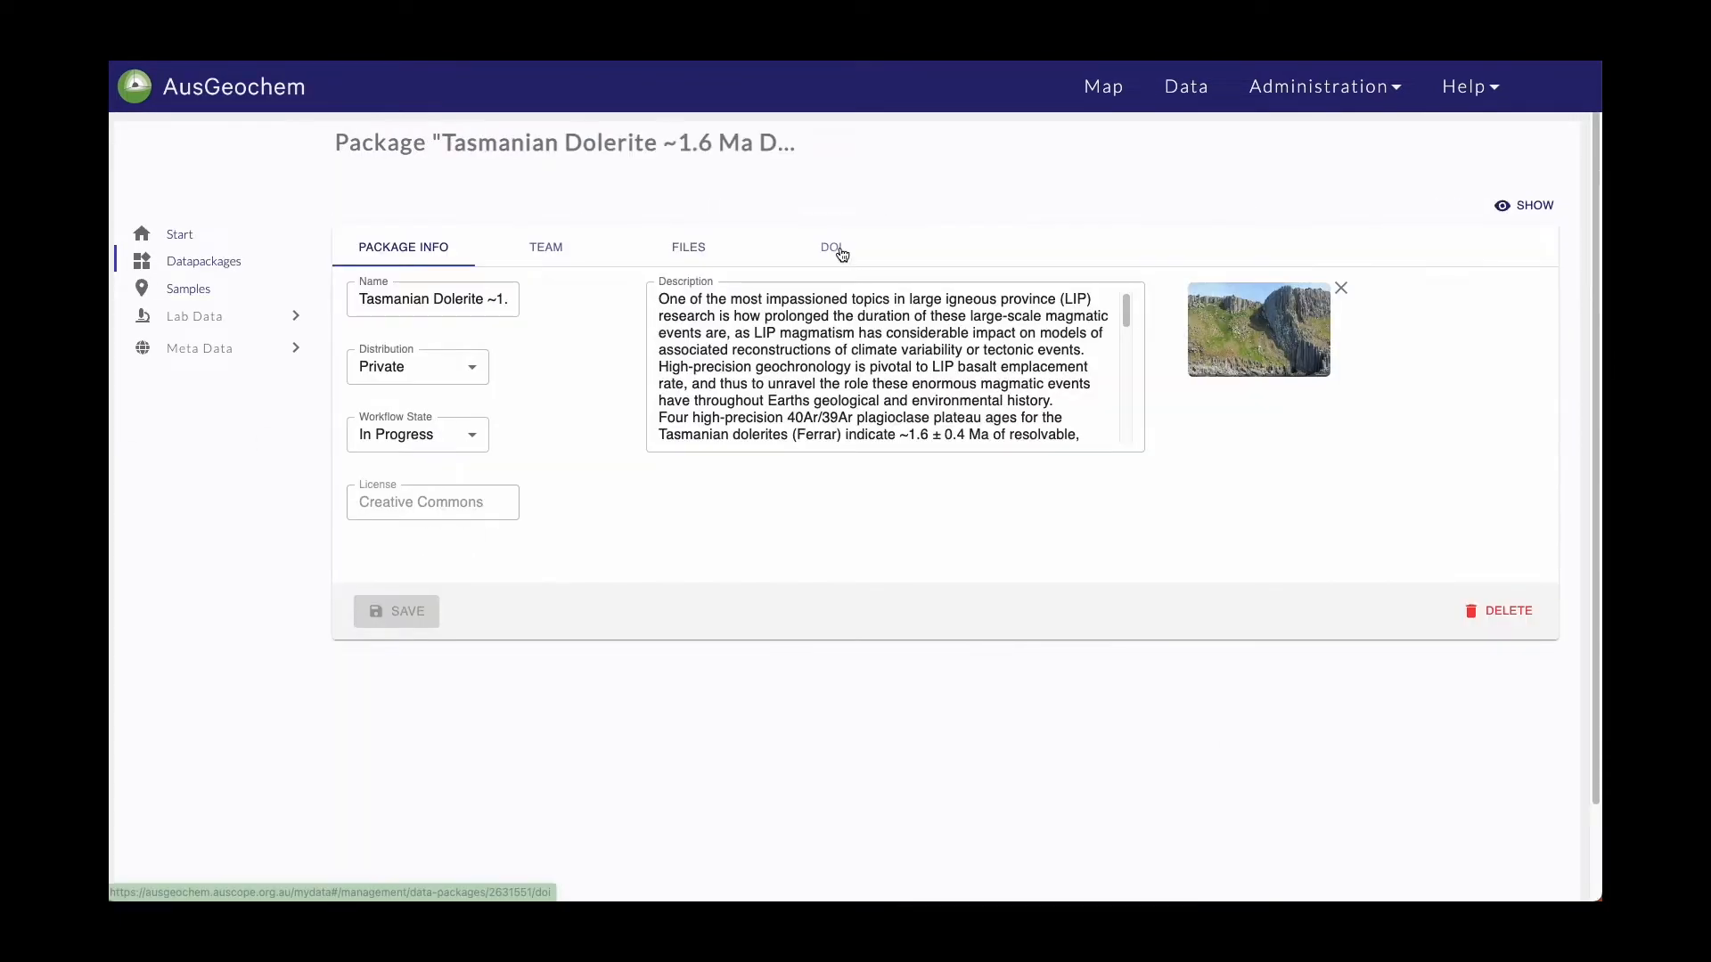
left_click(1103, 86)
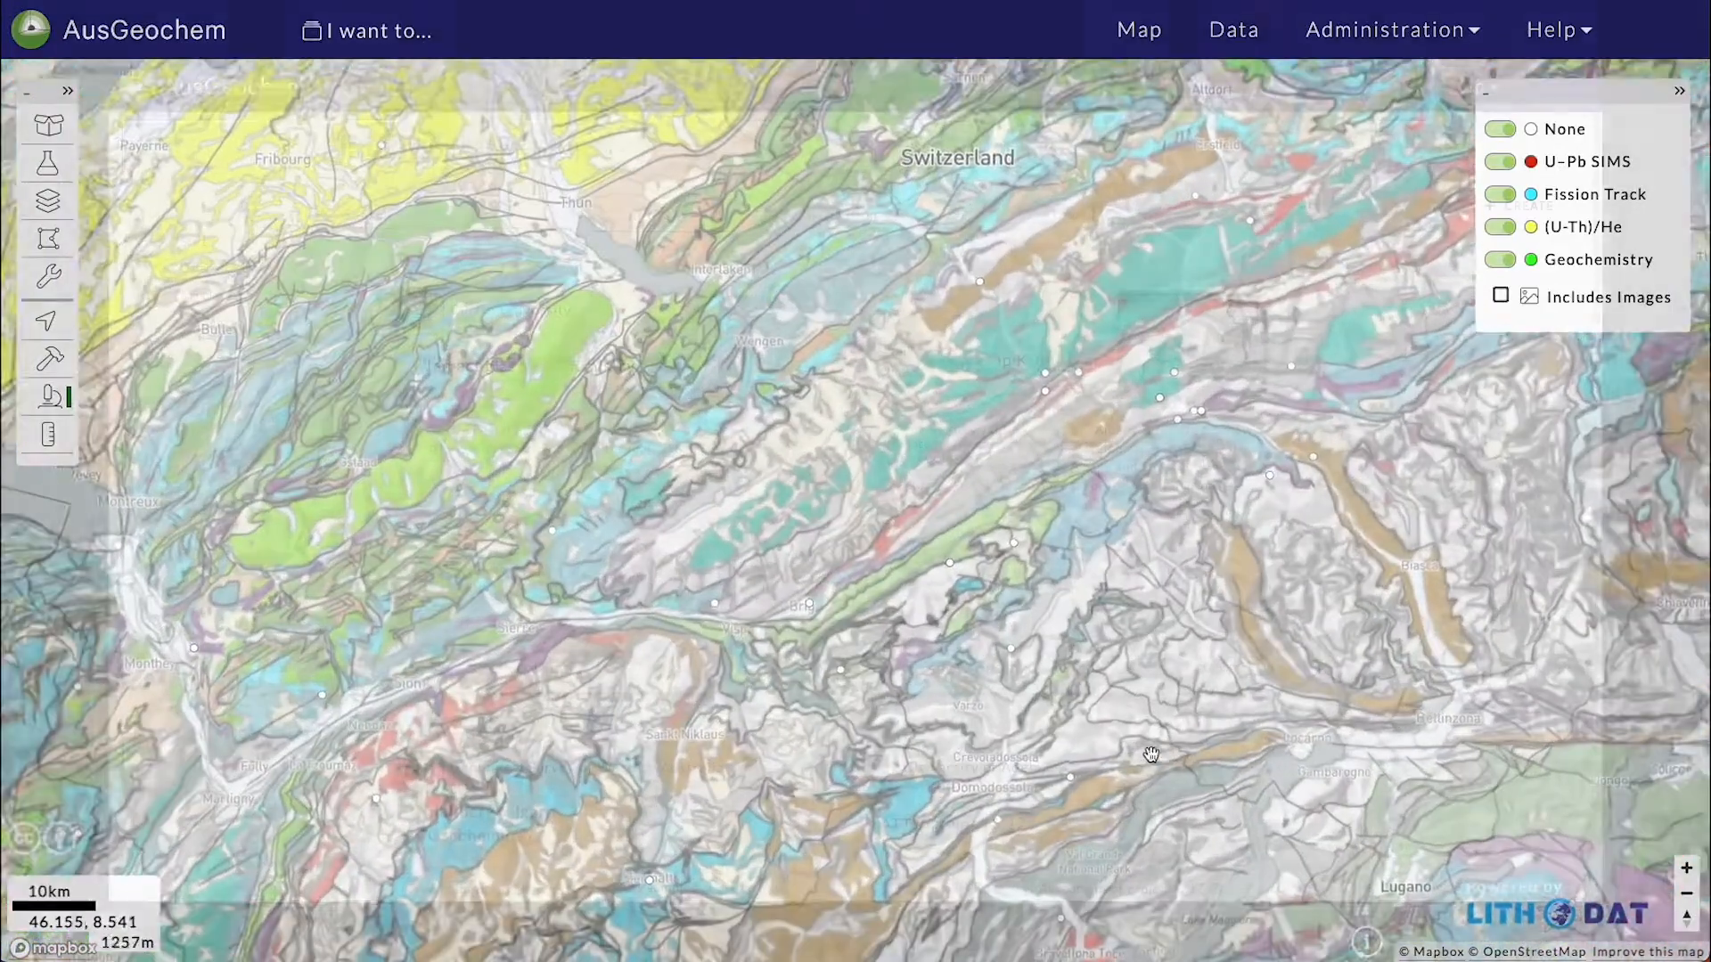
left_click(1231, 30)
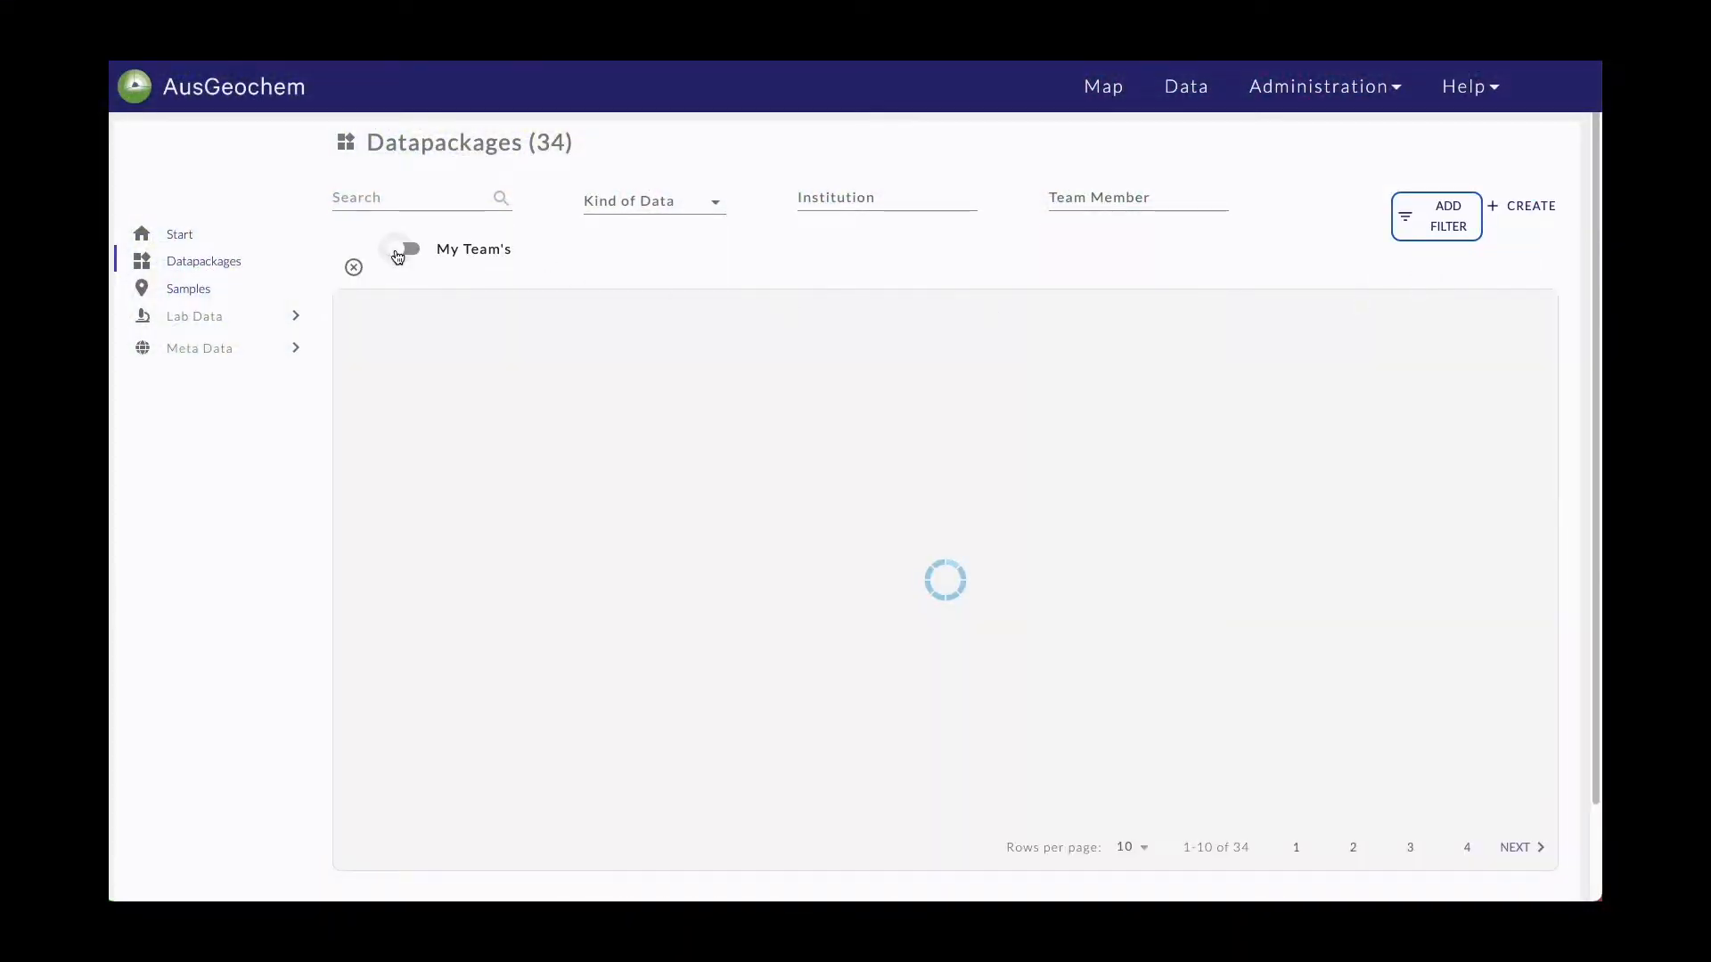
- Limit the package list to my team's packages and view ARC-DP2022's team
left_click(406, 248)
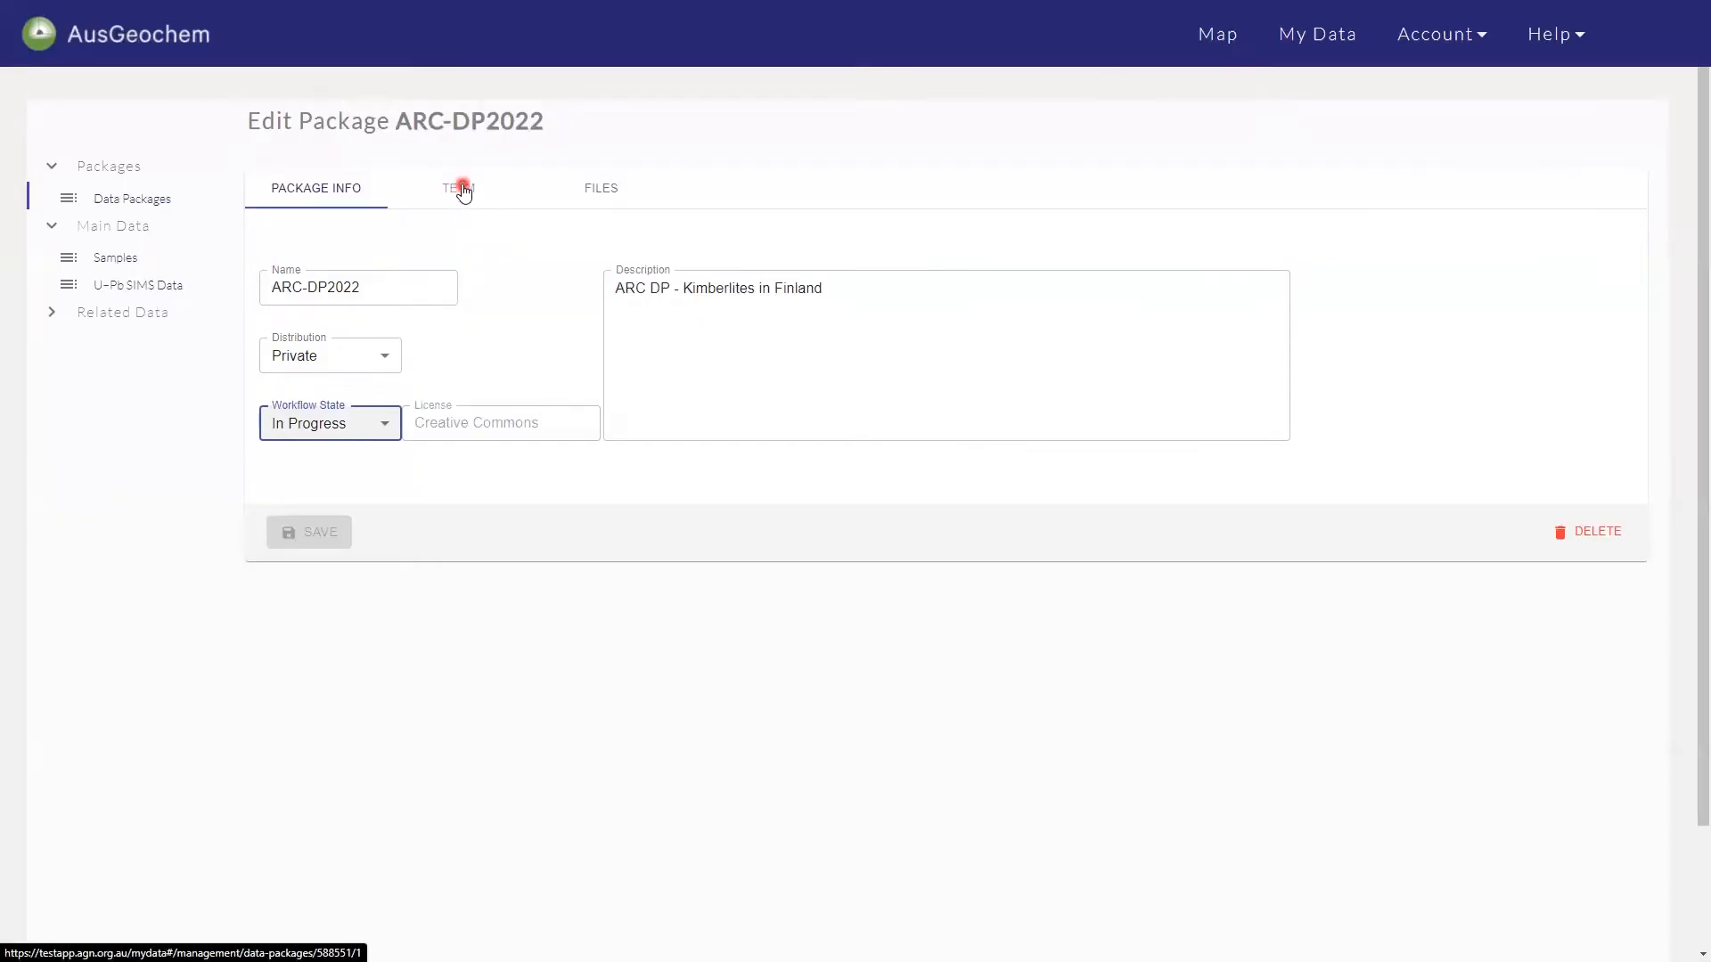
left_click(462, 191)
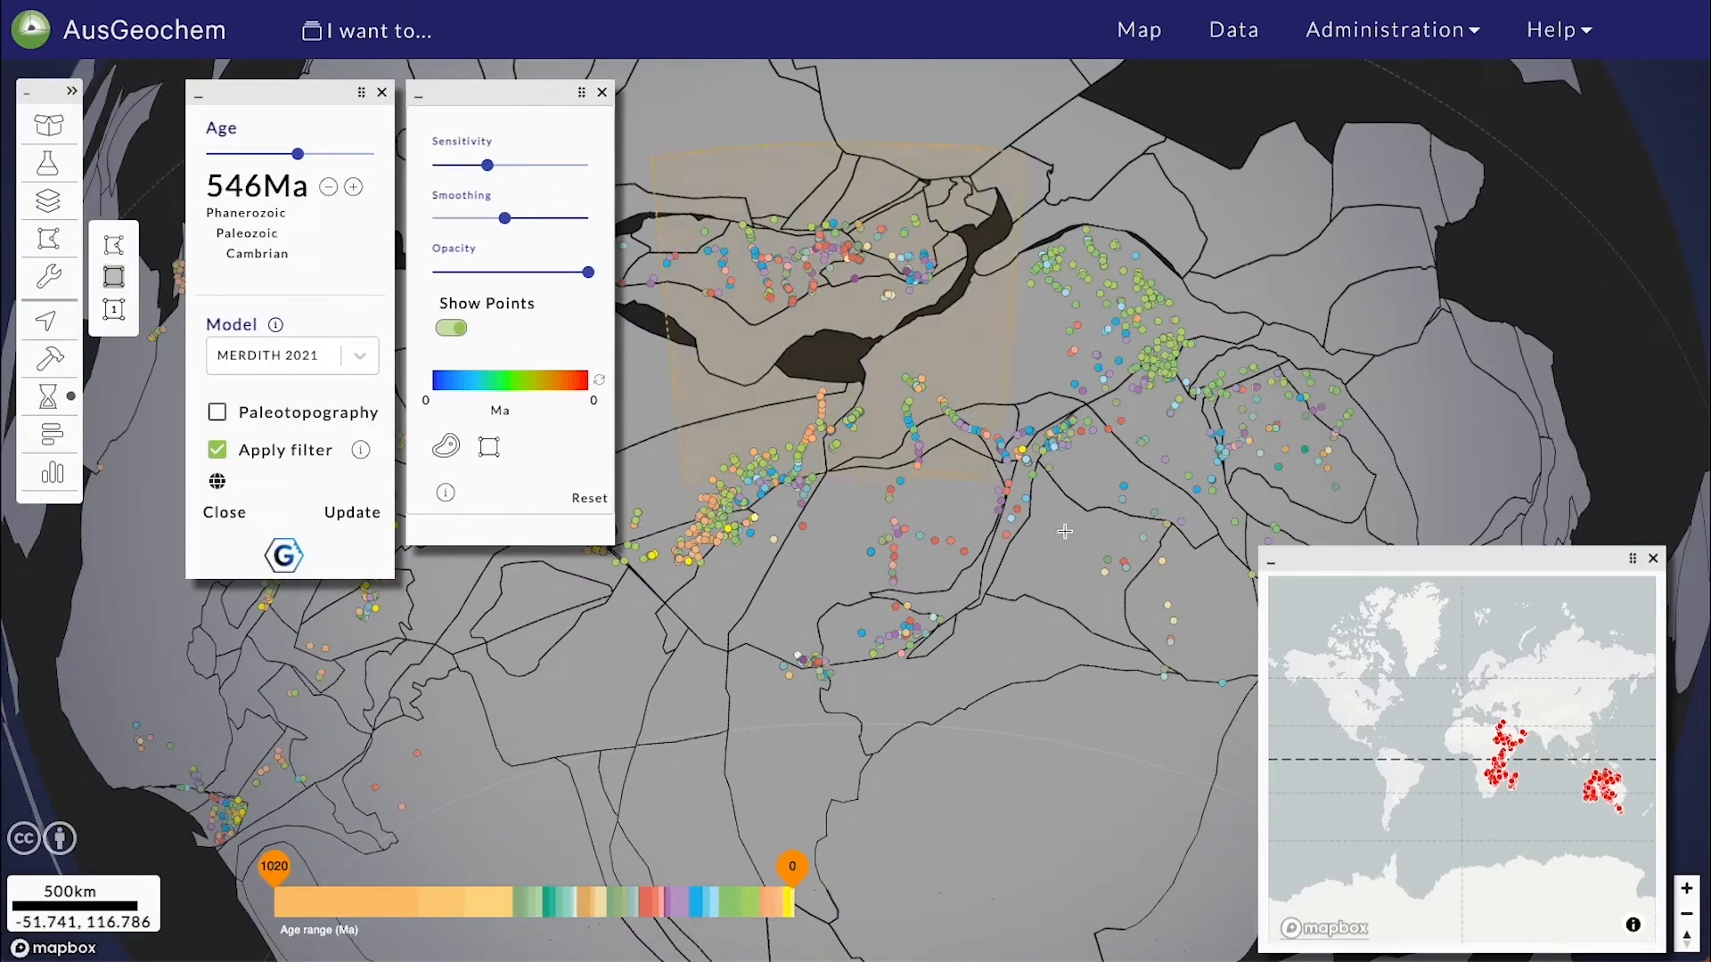
- Pick 03 Core Model from the Swagger API group dropdown
left_click(511, 143)
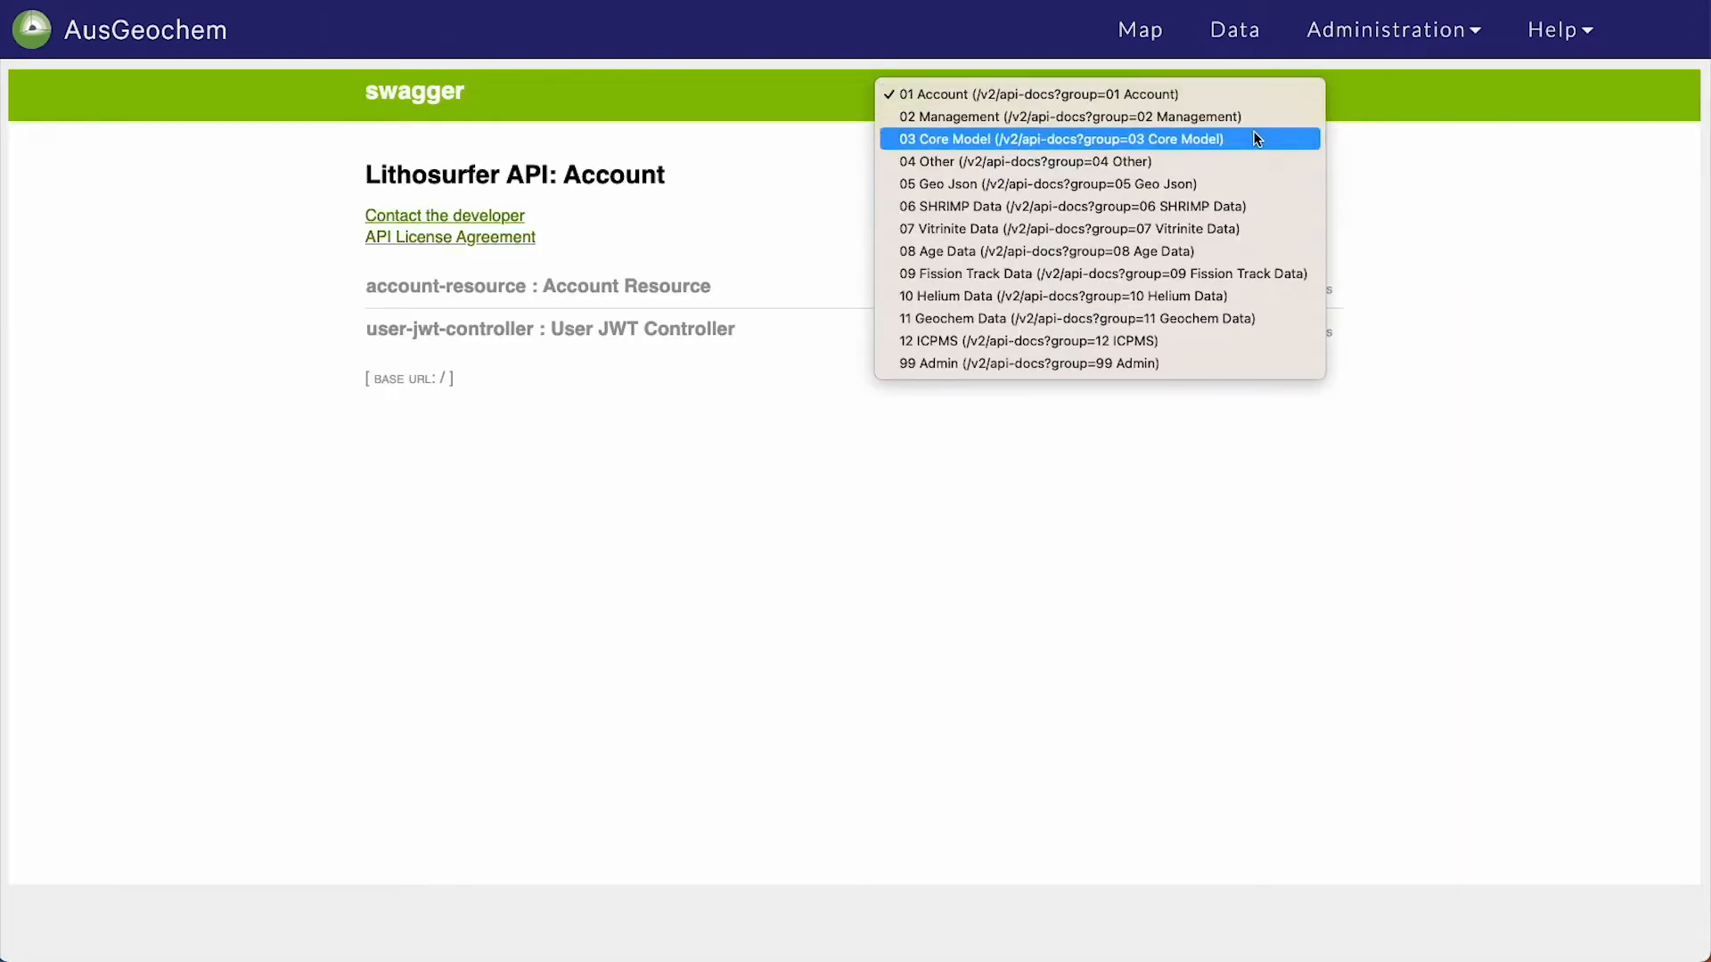
left_click(1063, 138)
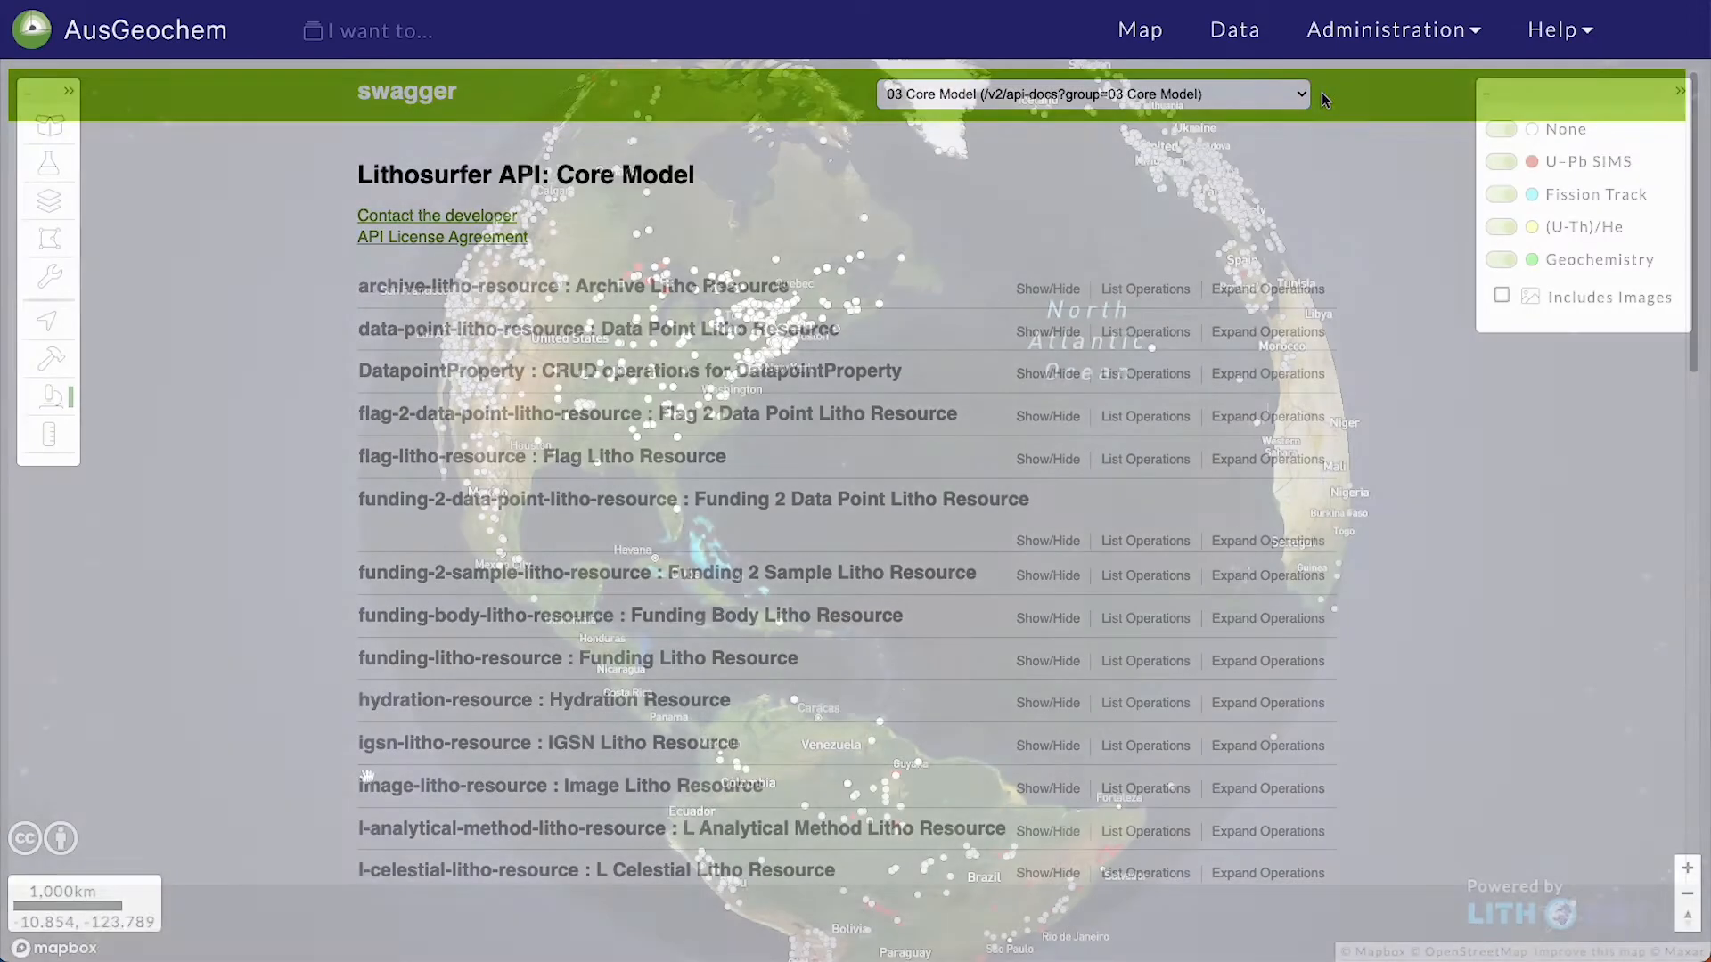